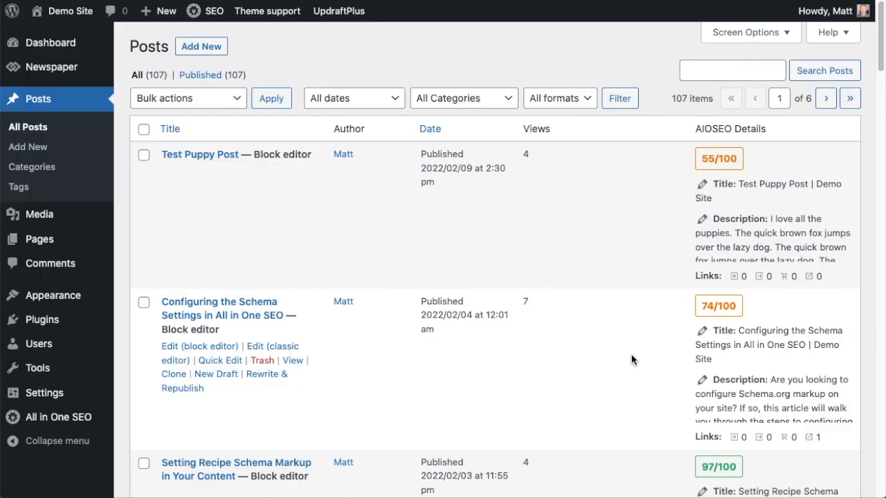
- Scroll to the Men's Basketball Shoes post and open it in the editor
scroll(down, 3)
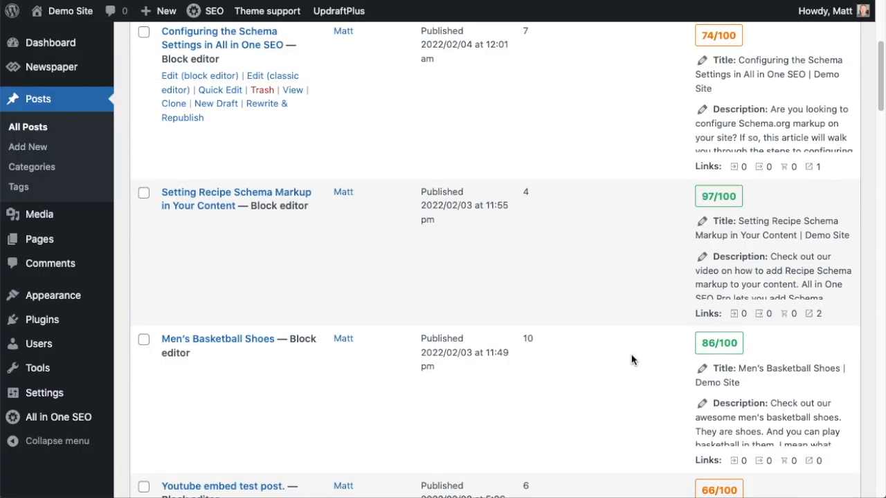
scroll(down, 3)
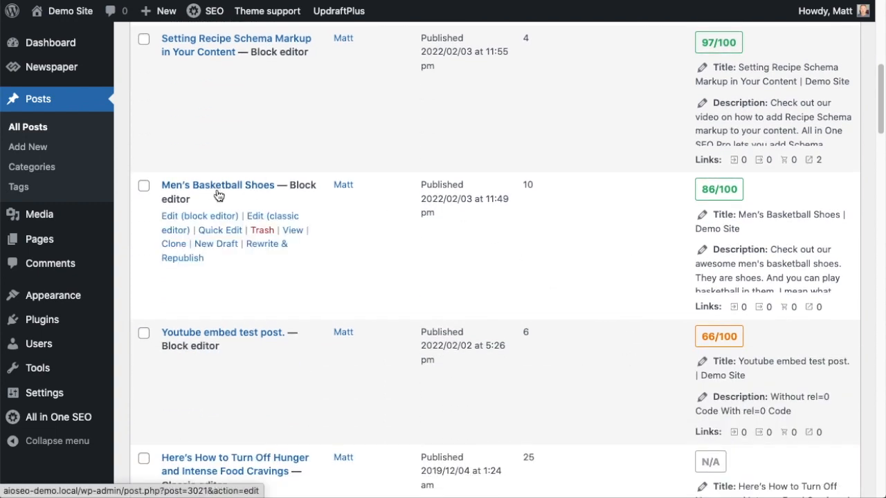
click(217, 185)
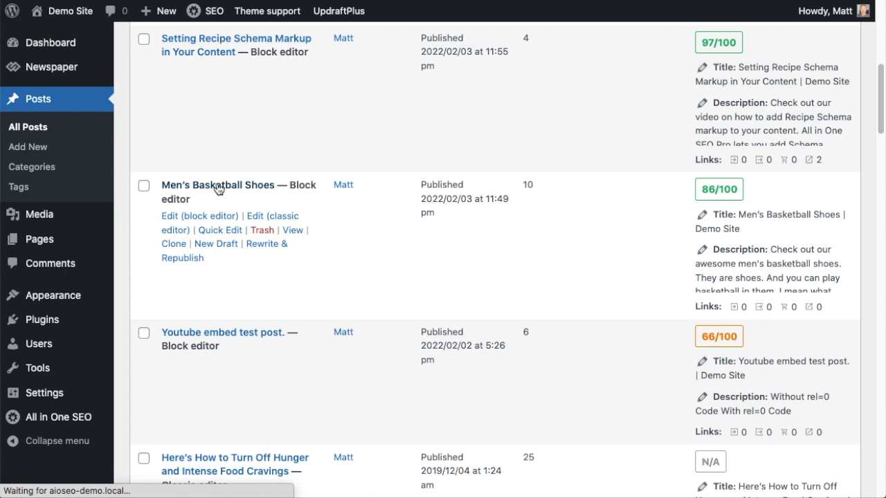
- Expand the AIOSEO Focus Keyphrase checklist for the post scoring 80/100
click(199, 216)
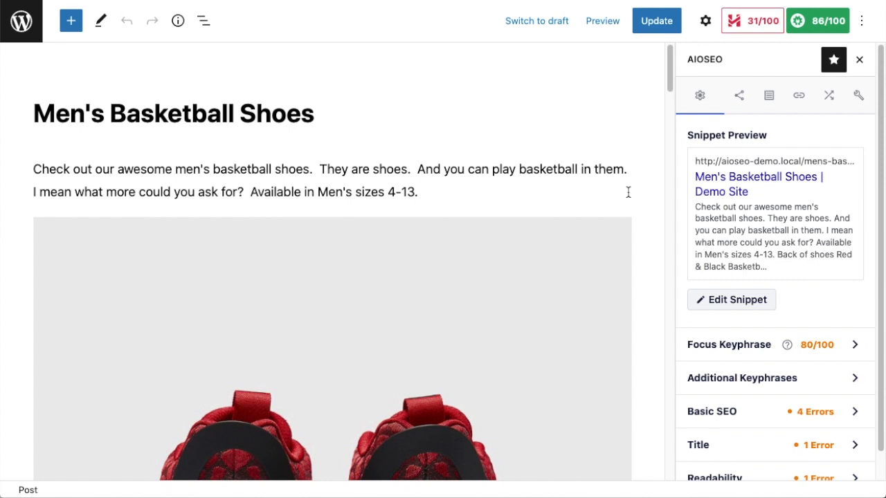
mouse_move(669, 144)
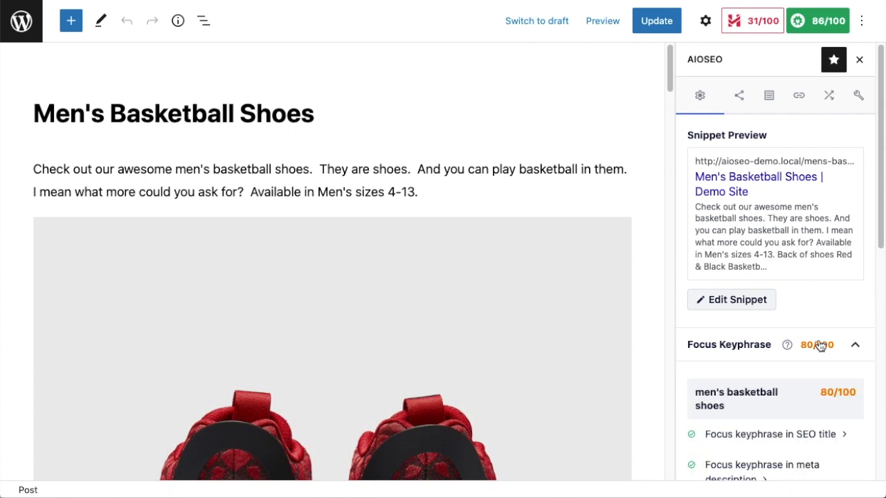
scroll(down, 3)
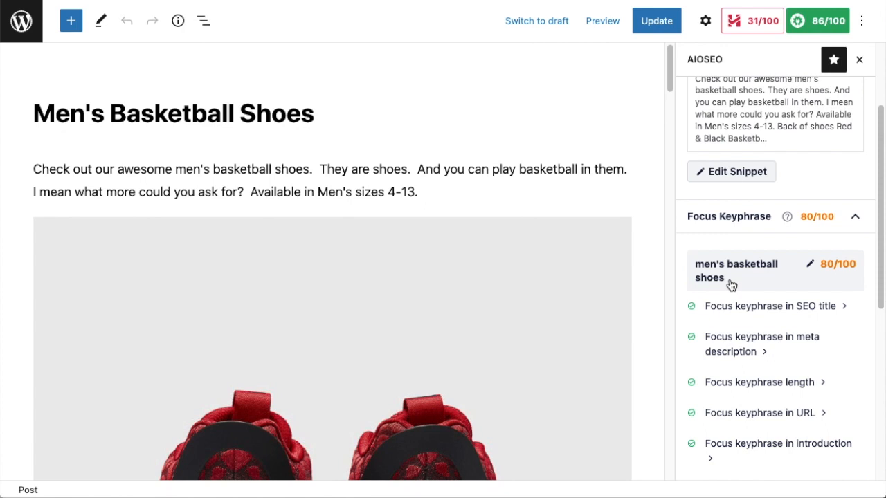
mouse_move(845, 312)
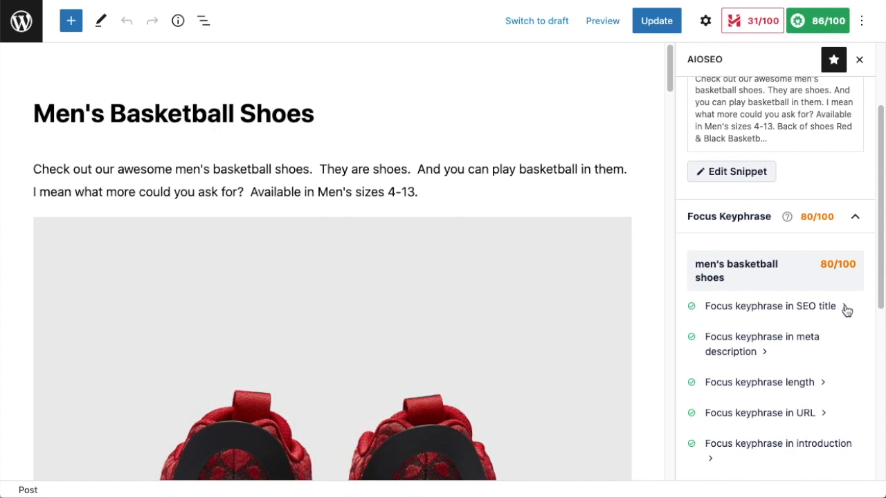
click(770, 305)
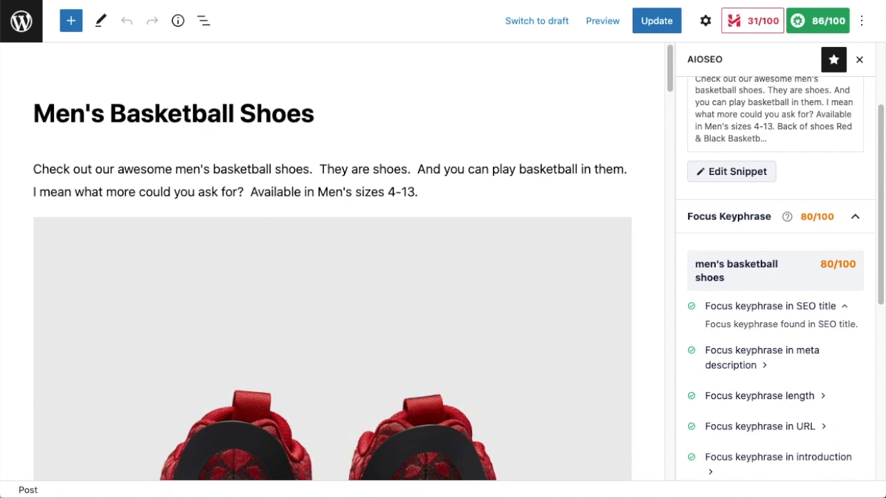
mouse_move(345, 148)
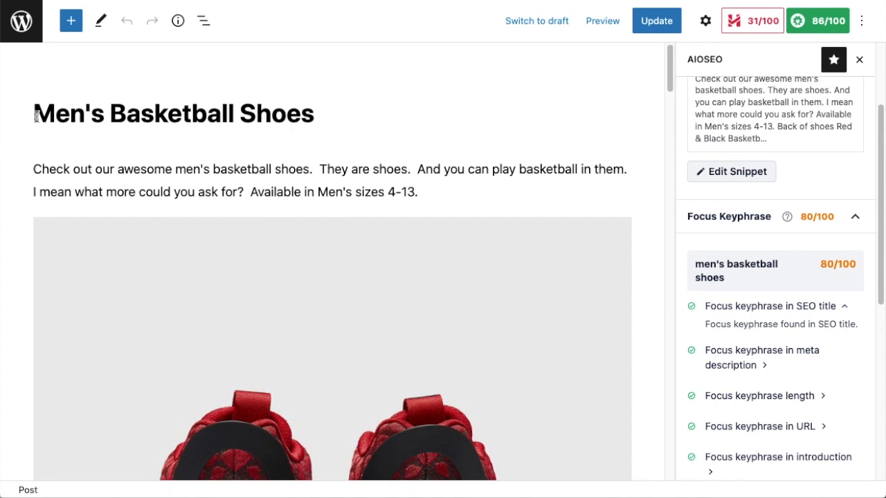
mouse_move(341, 122)
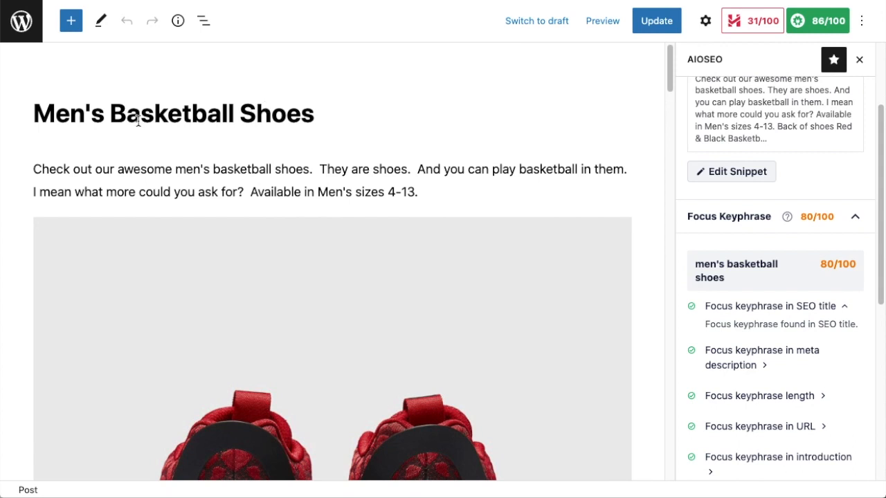
mouse_move(137, 119)
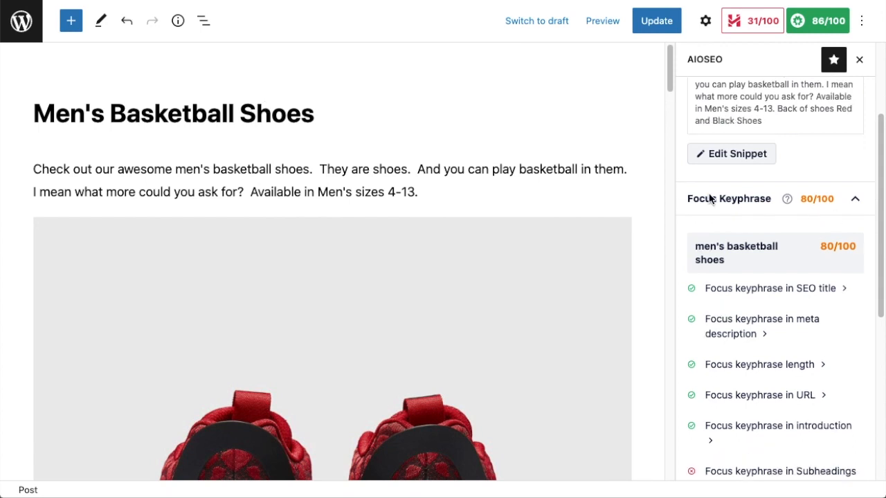
- Place the cursor before 'Basketball' in the 'Red & Black Basketball shoes' H2 heading
scroll(down, 3)
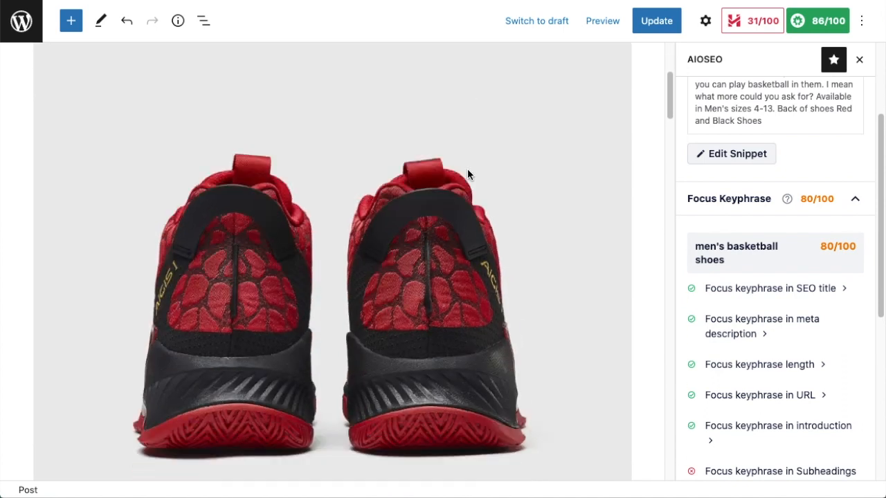
scroll(down, 3)
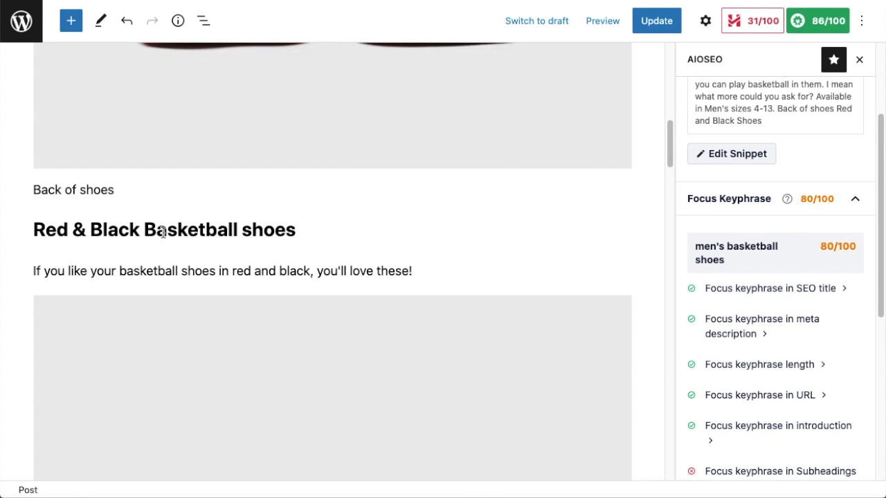
click(164, 229)
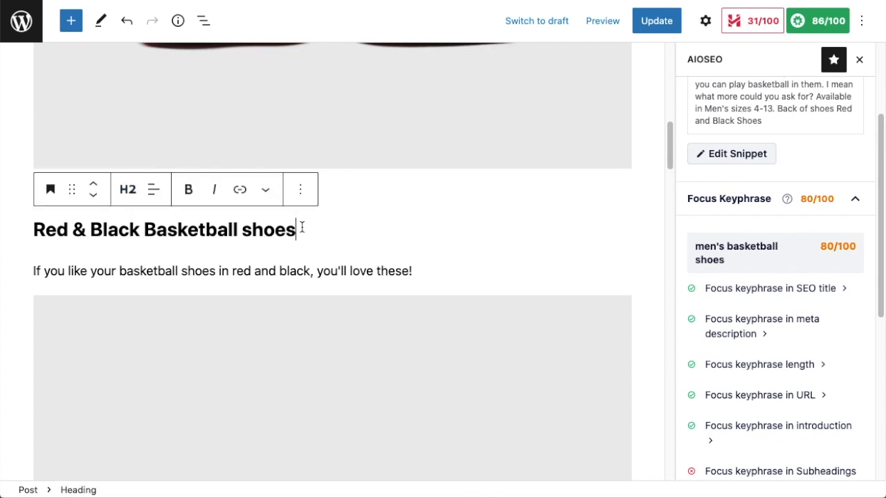
mouse_move(345, 225)
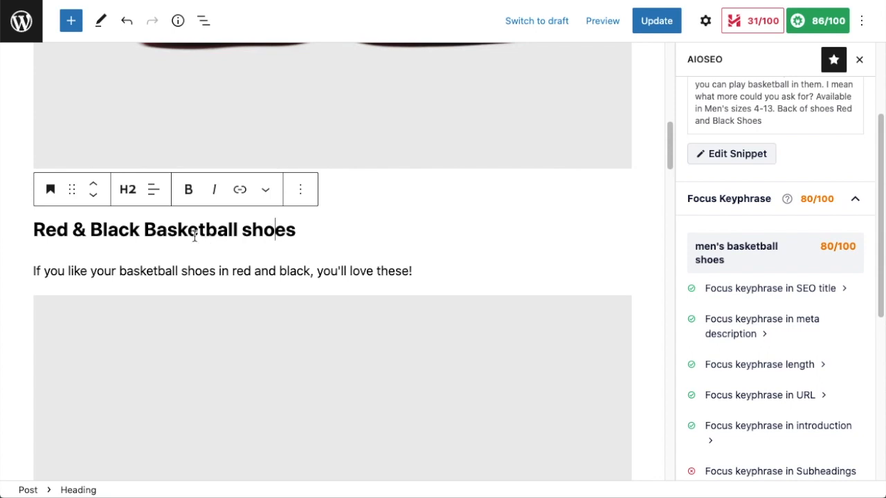
mouse_move(75, 236)
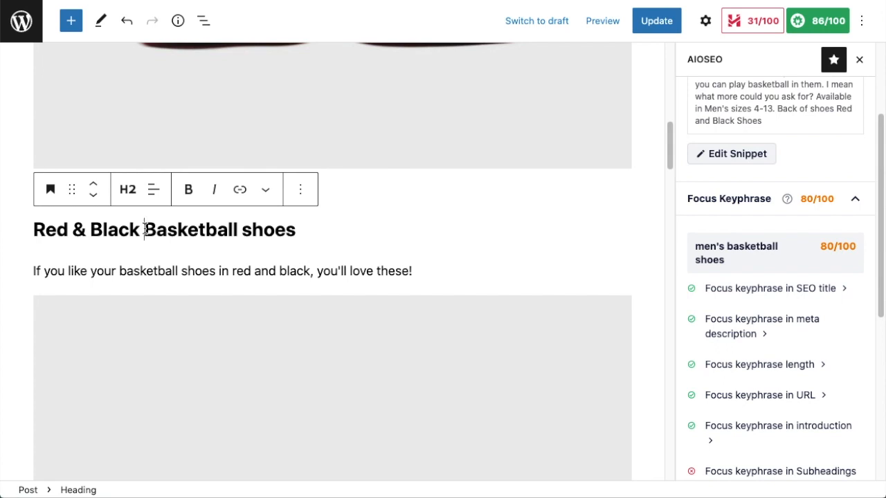
- Insert "Men's" into the H2 heading, raising the keyphrase score to 90/100
text(Men's)
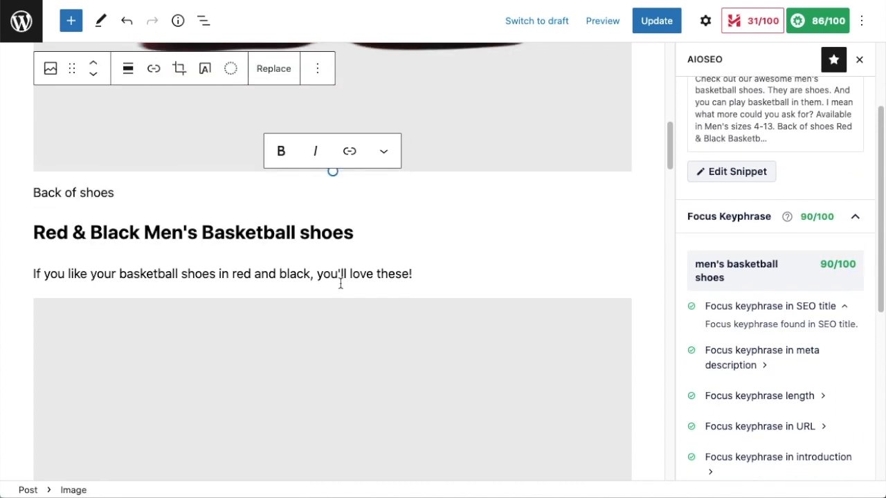
mouse_move(823, 235)
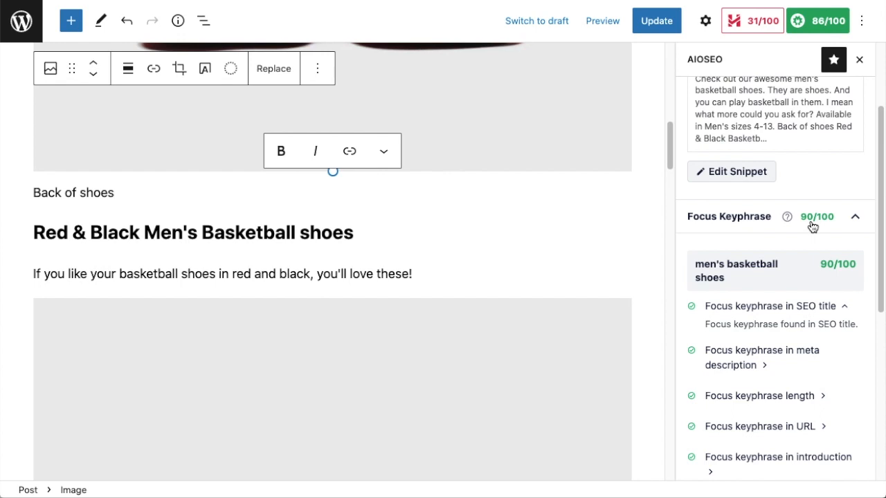
mouse_move(507, 266)
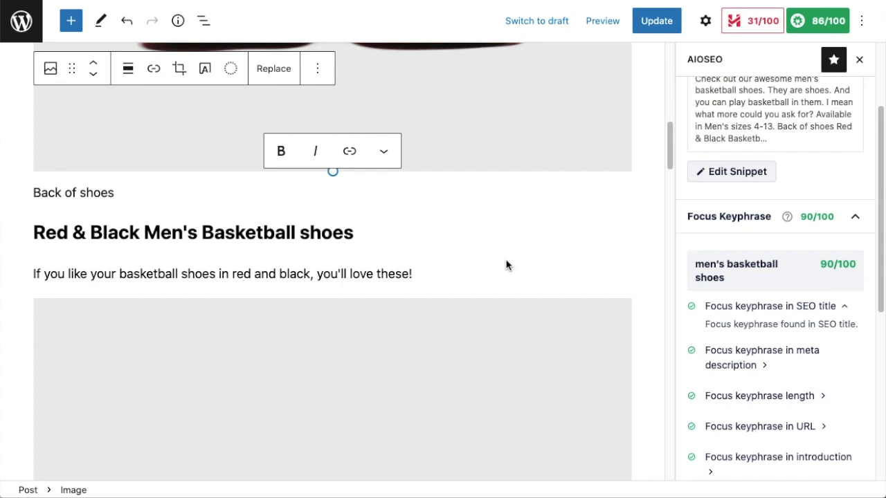
mouse_move(476, 255)
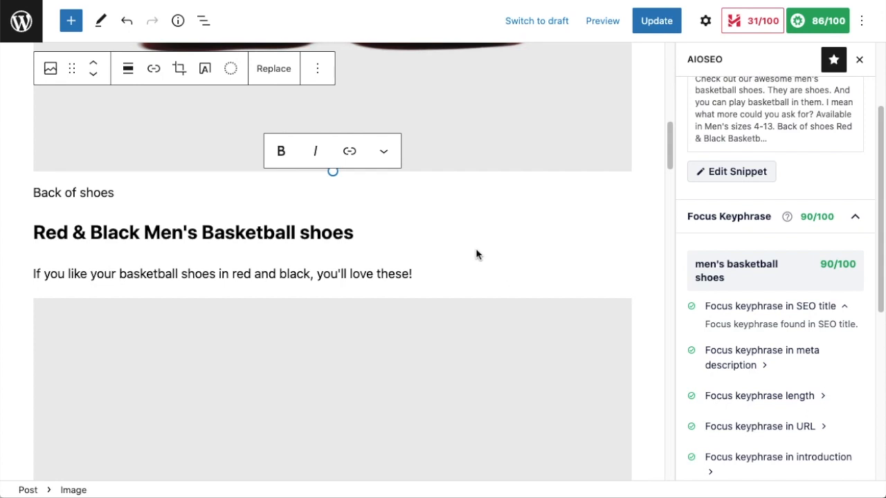
- Expand the Focus keyphrase in URL check, which confirms the keyphrase appears in the URL
scroll(up, 3)
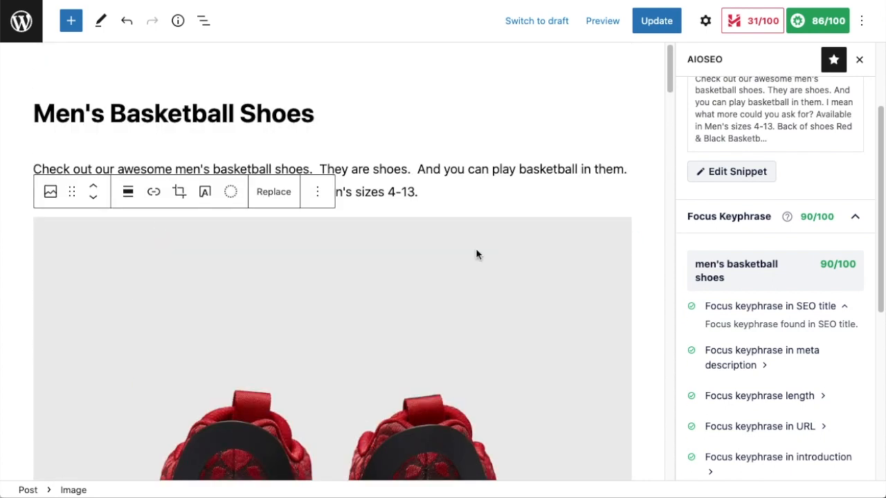
mouse_move(451, 200)
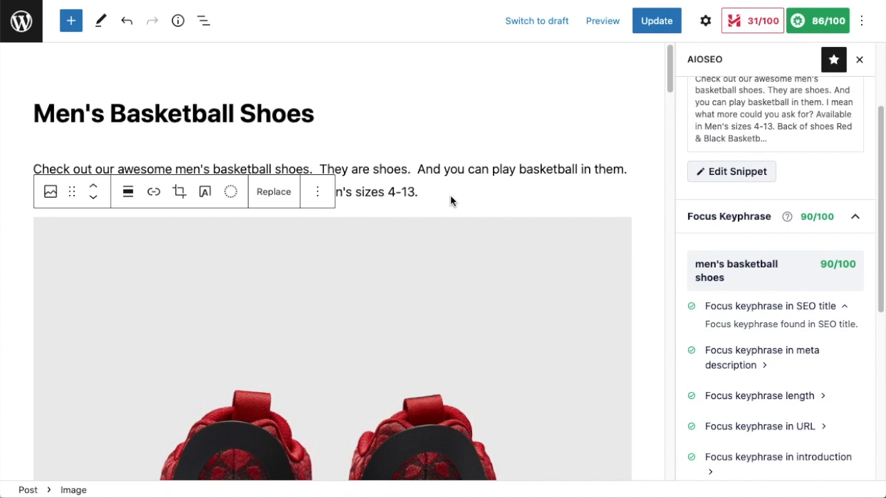
mouse_move(436, 205)
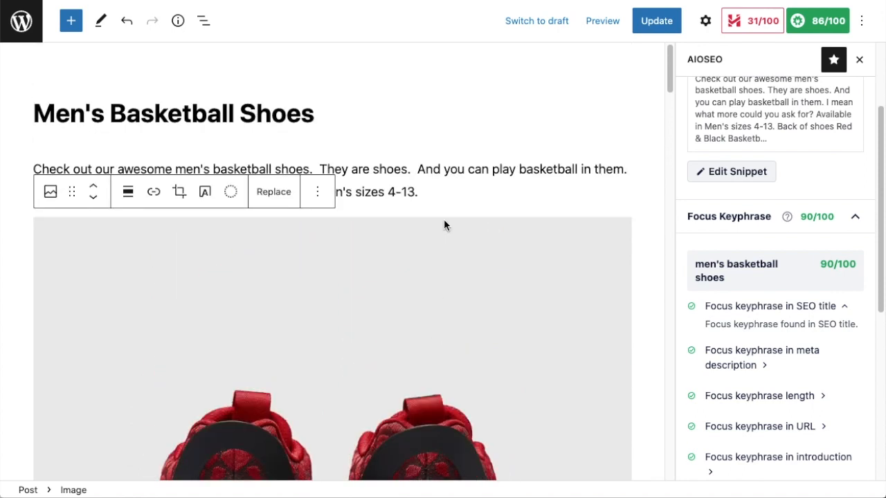
mouse_move(752, 275)
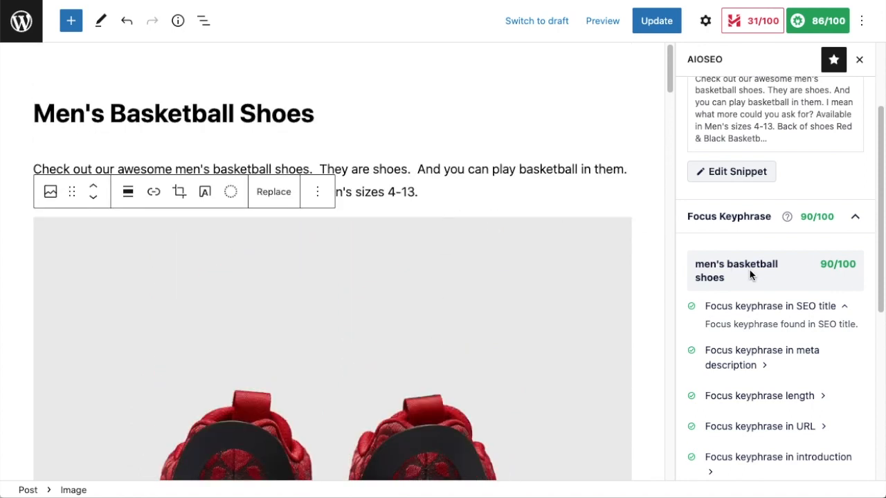
mouse_move(441, 200)
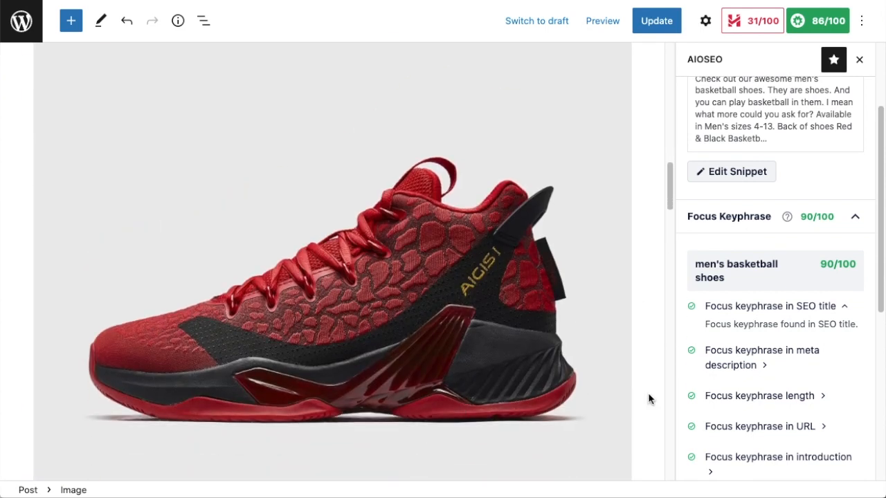
scroll(up, 3)
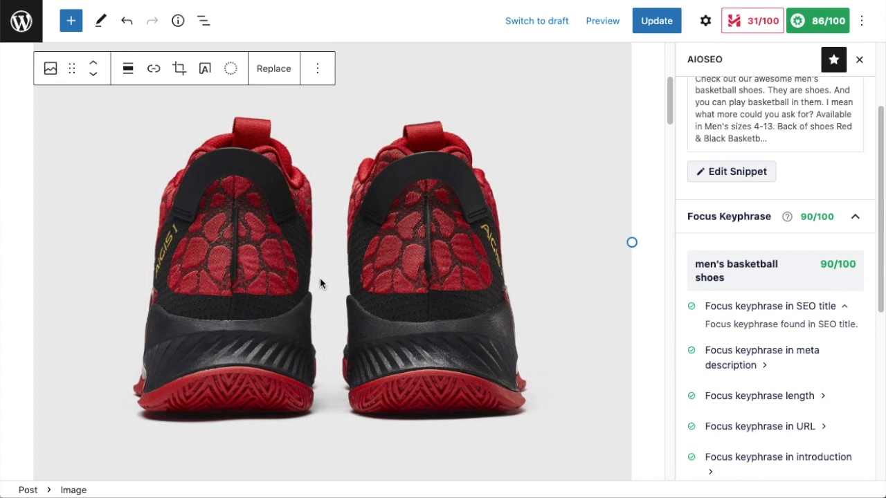
mouse_move(639, 316)
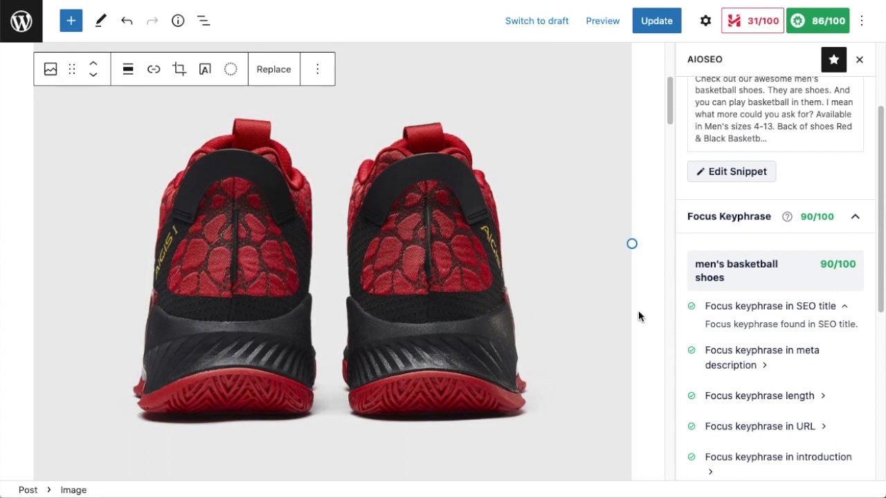
scroll(down, 3)
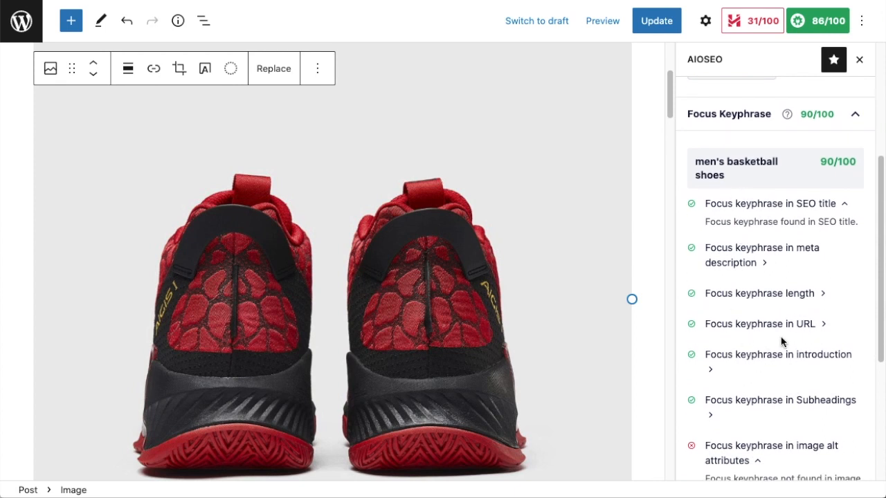
click(761, 323)
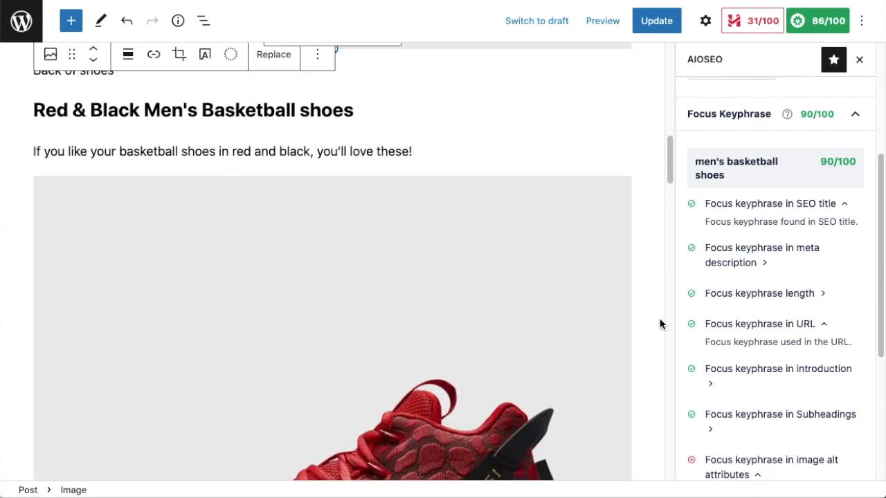
- Scroll through the AIOSEO Snippet Preview, Post Title and Meta Description settings
scroll(down, 3)
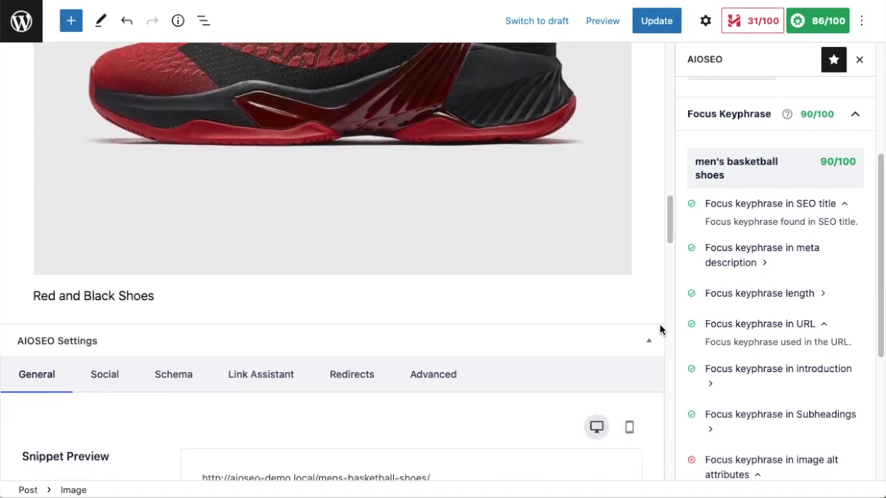
scroll(down, 3)
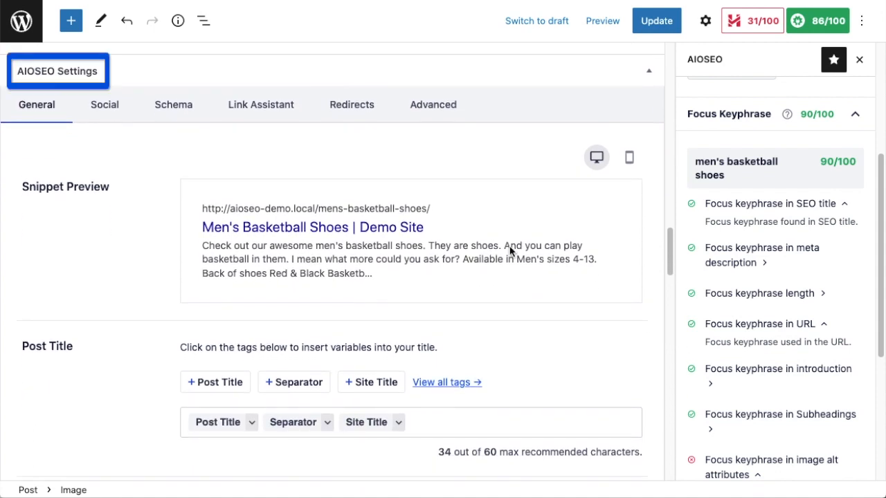
scroll(down, 3)
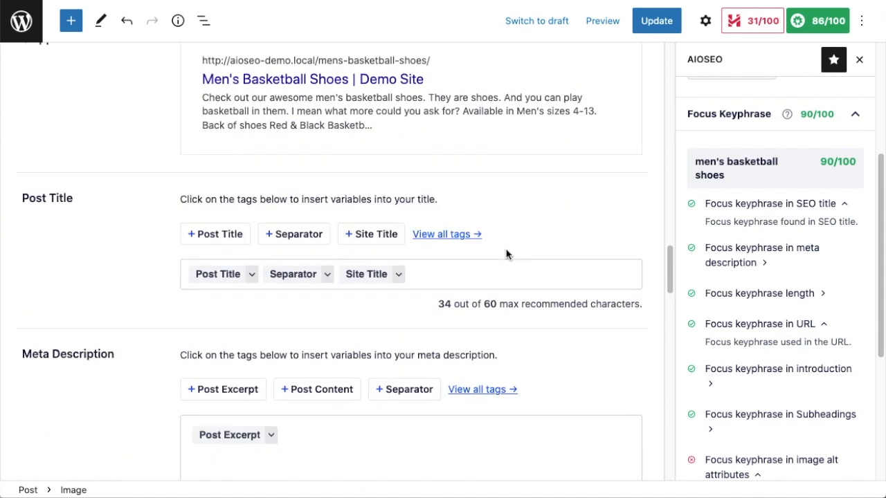
scroll(down, 3)
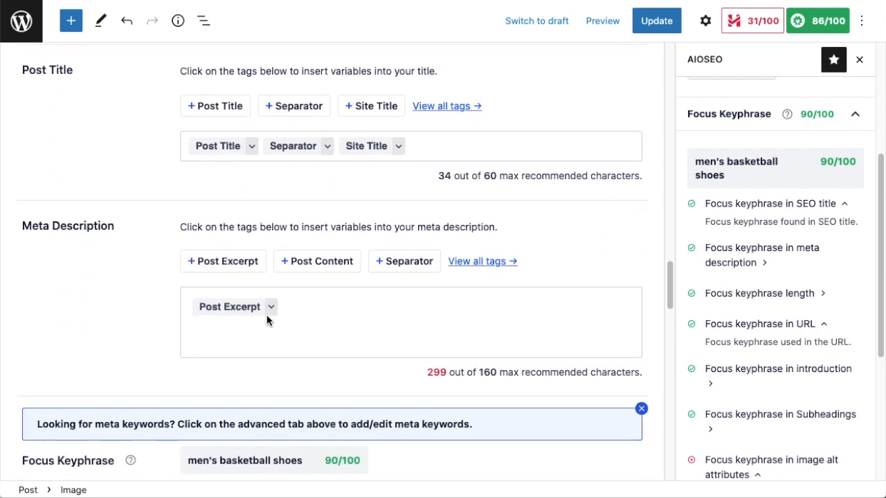
mouse_move(244, 313)
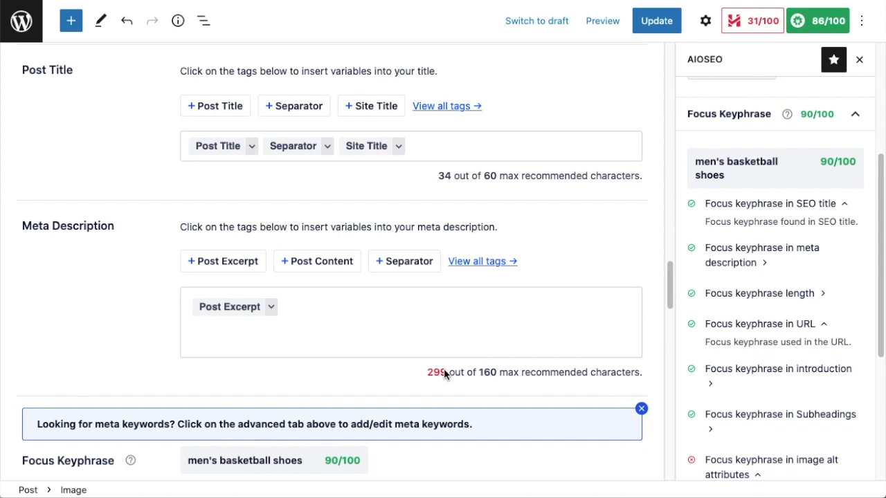
scroll(up, 3)
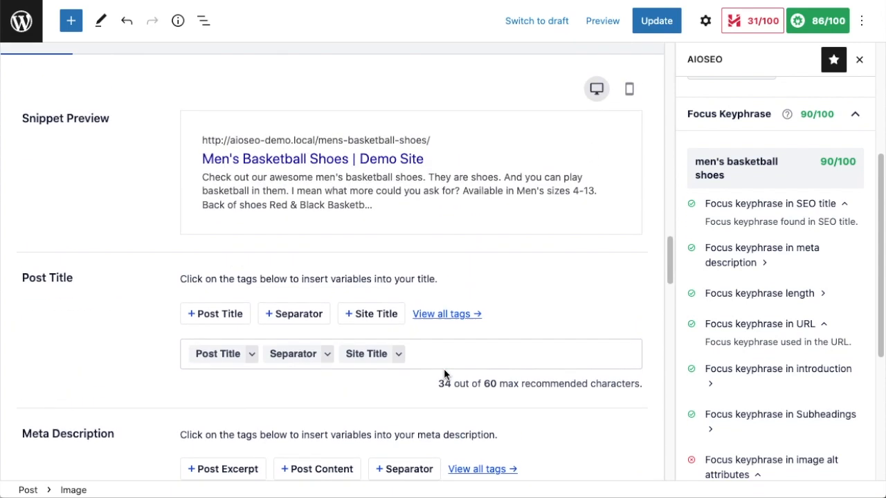
mouse_move(319, 178)
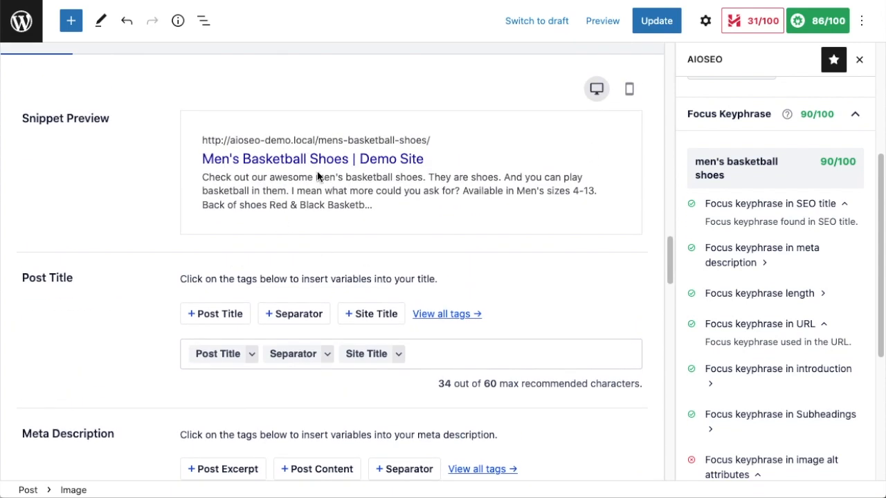
mouse_move(386, 178)
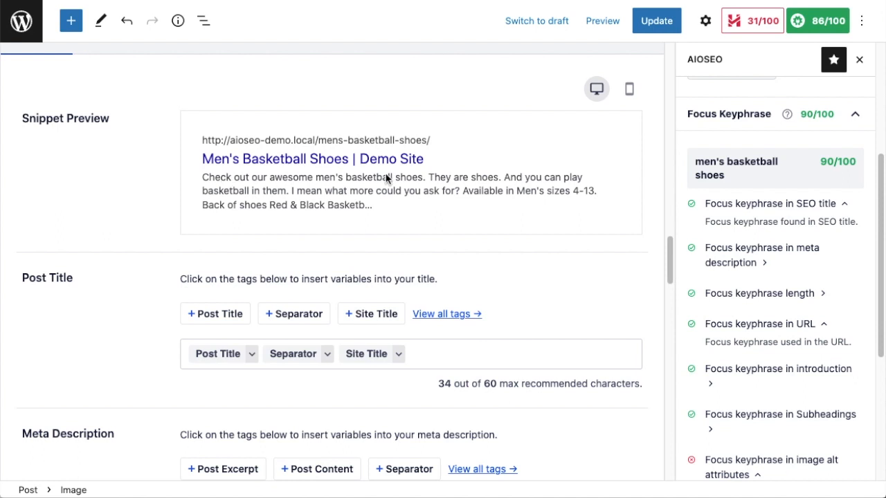
mouse_move(363, 182)
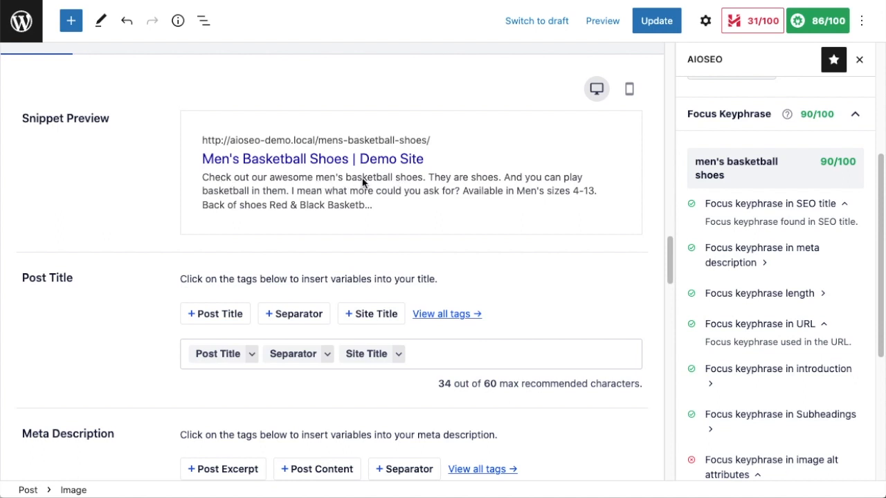
mouse_move(424, 180)
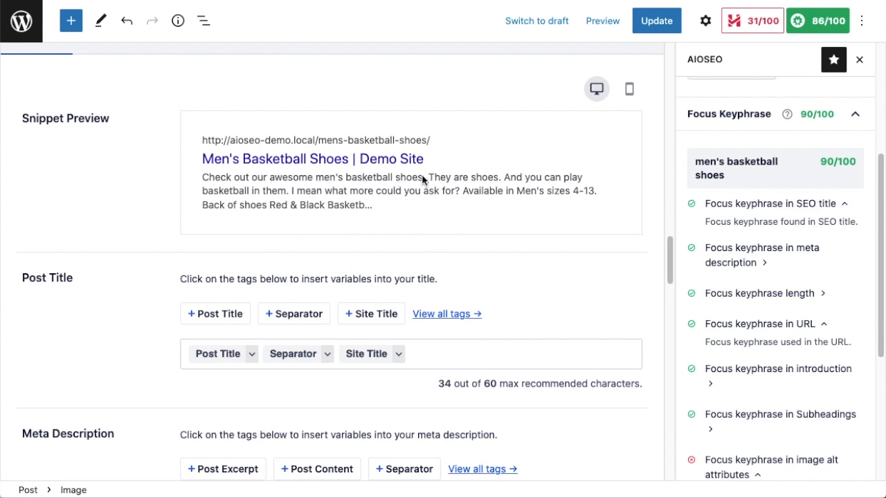
scroll(up, 3)
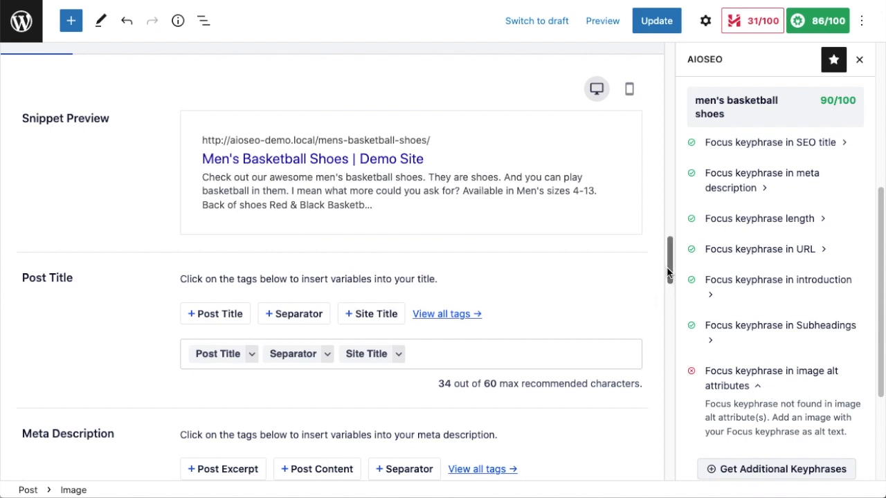
- Scroll back to the image of the red and black shoes from behind
scroll(up, 3)
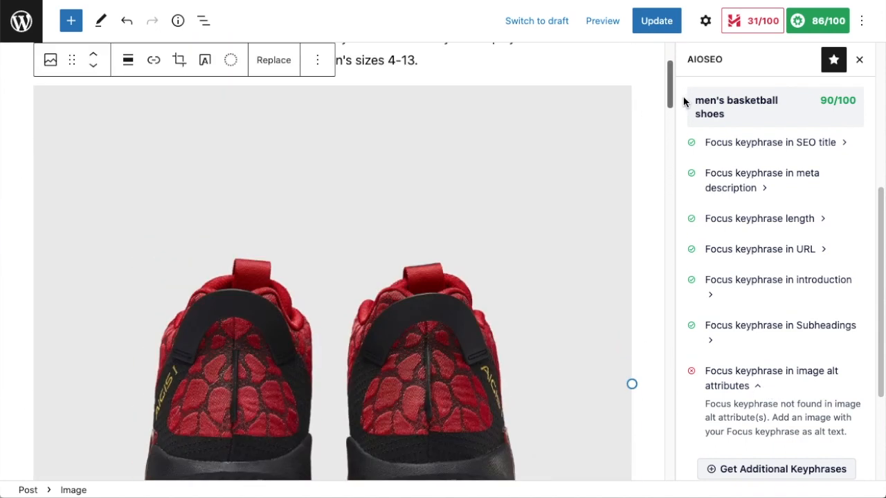
scroll(down, 3)
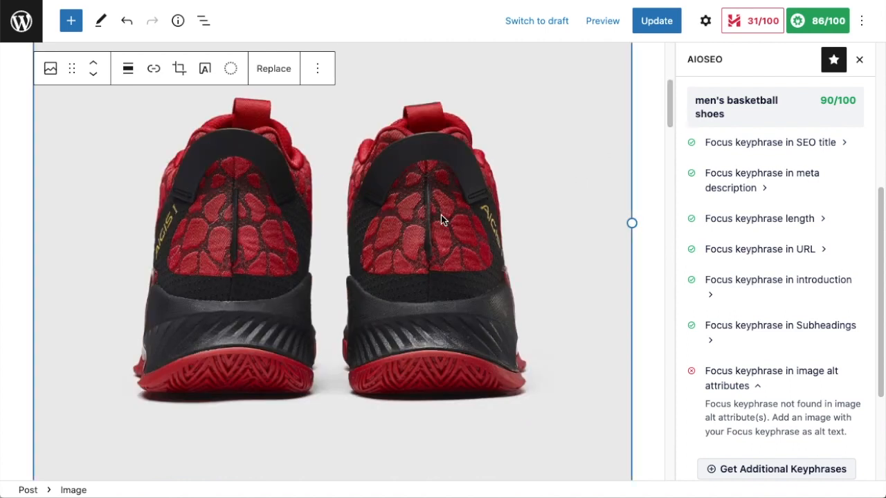
mouse_move(737, 321)
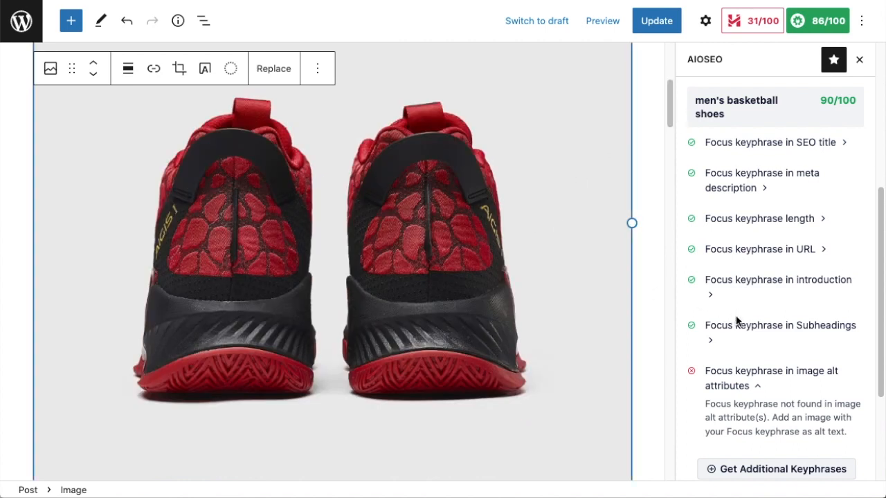
mouse_move(705, 20)
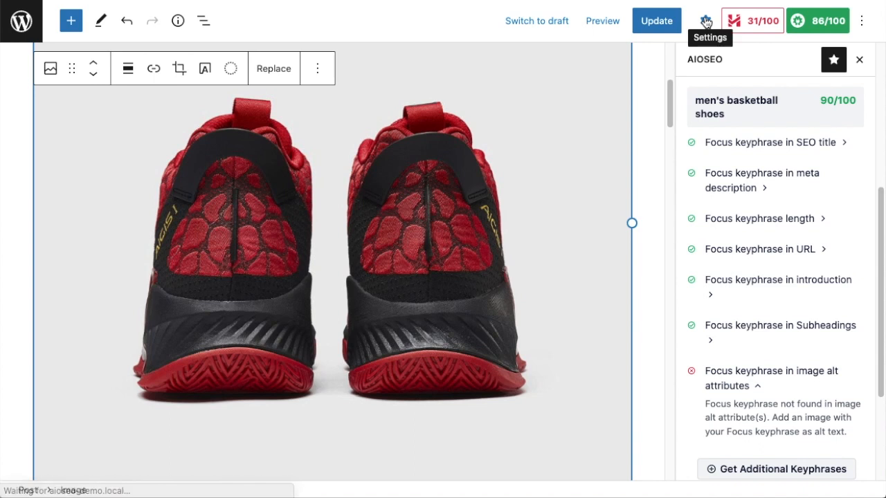
- Change the image alt text to "red and black men's basketball shoes."
click(705, 20)
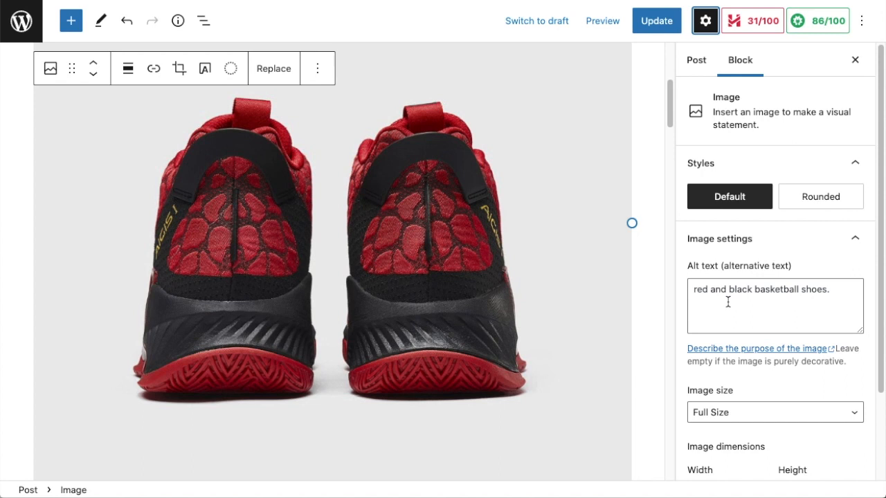
mouse_move(756, 288)
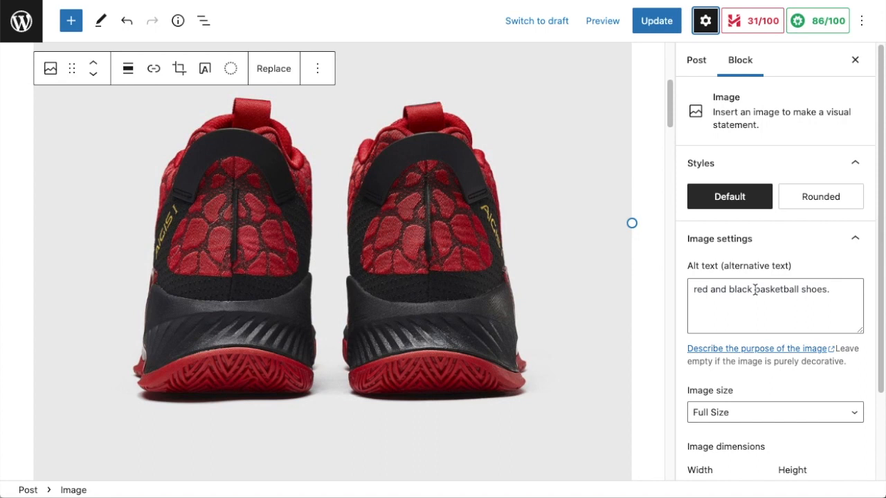
click(774, 305)
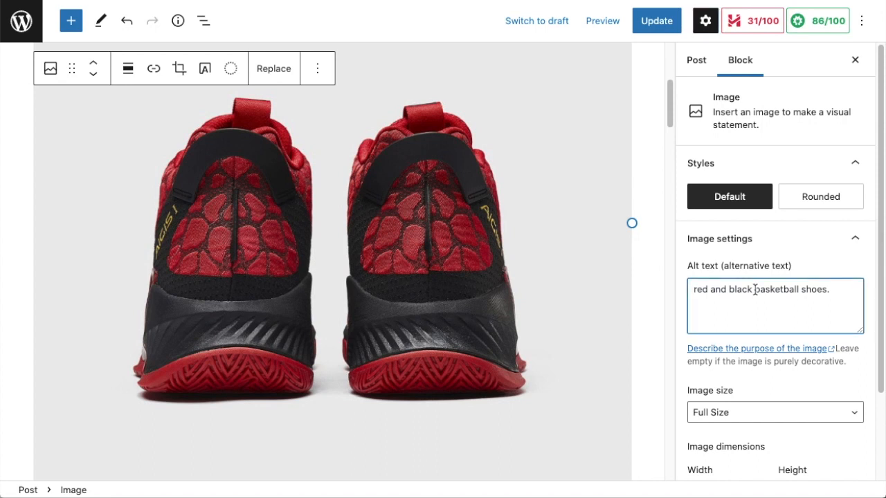
text(men's)
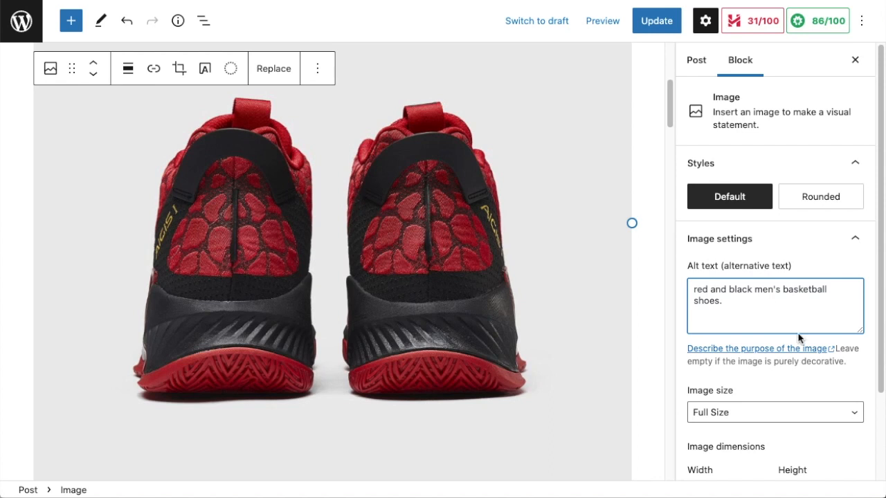
click(695, 59)
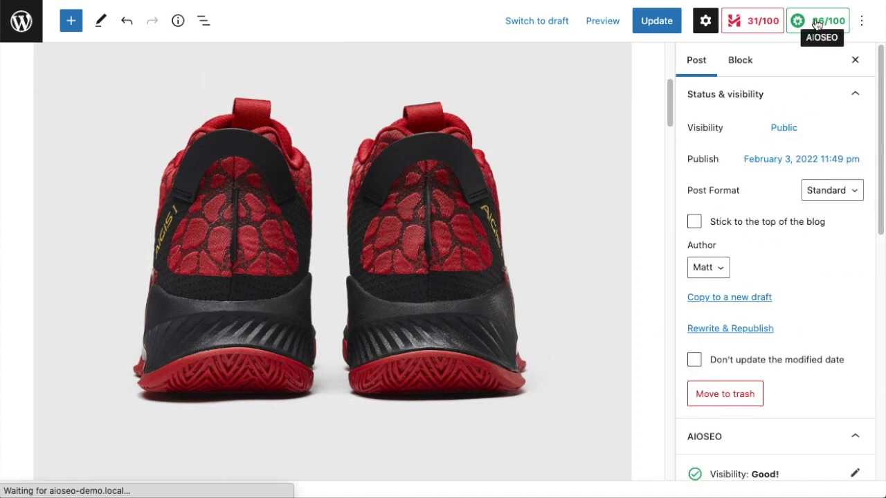
- Open the AIOSEO analysis and confirm image alt attributes pass at 100/100
click(817, 20)
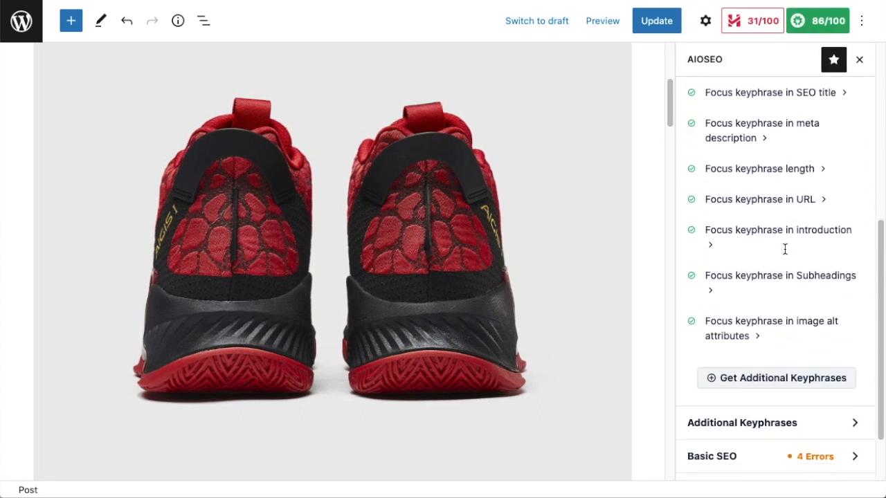
scroll(down, 3)
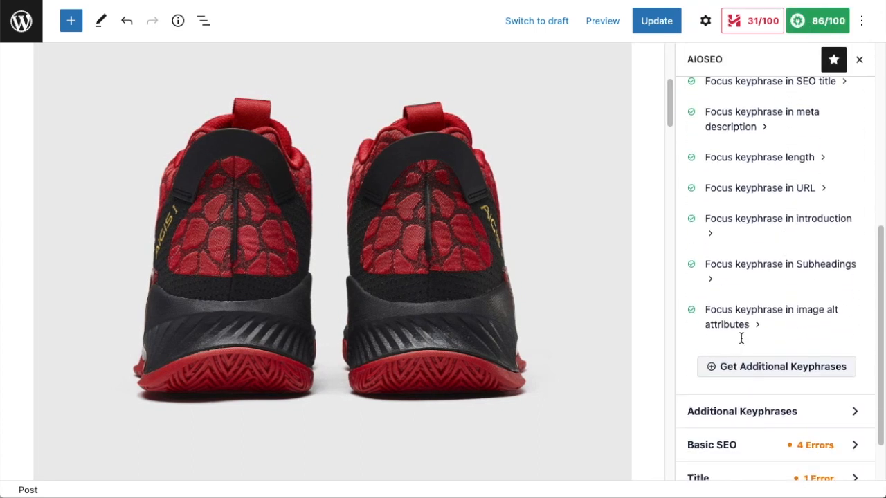
mouse_move(758, 326)
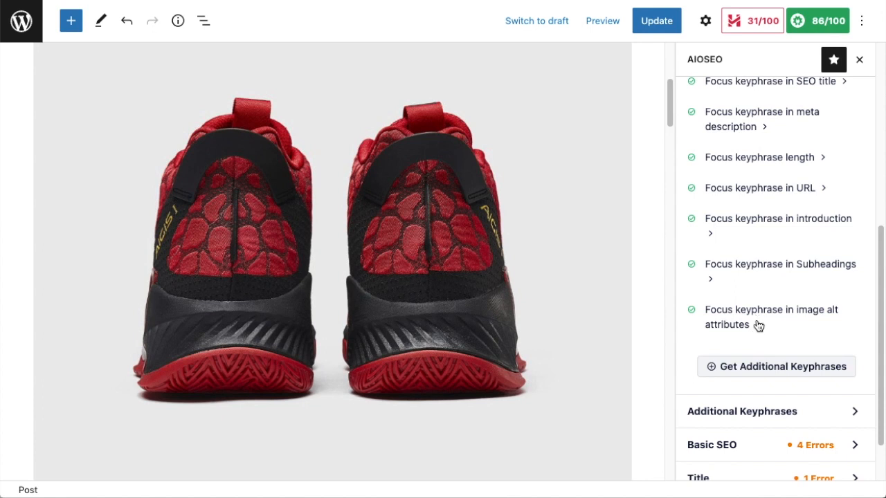
scroll(up, 3)
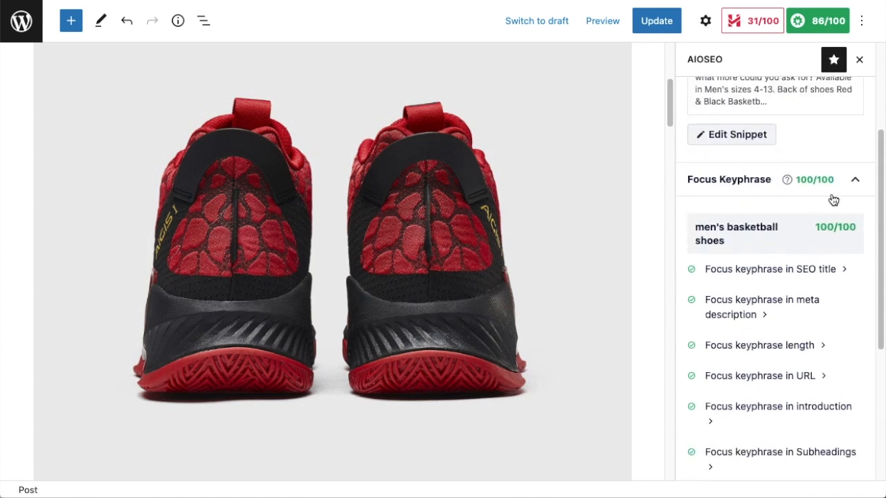